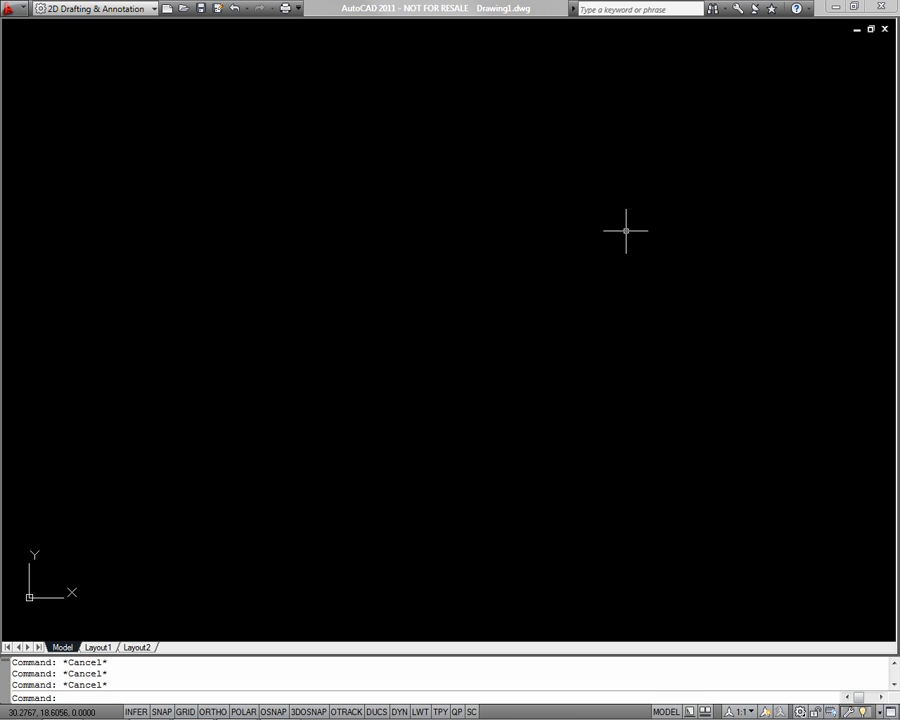
mouse_move(88, 552)
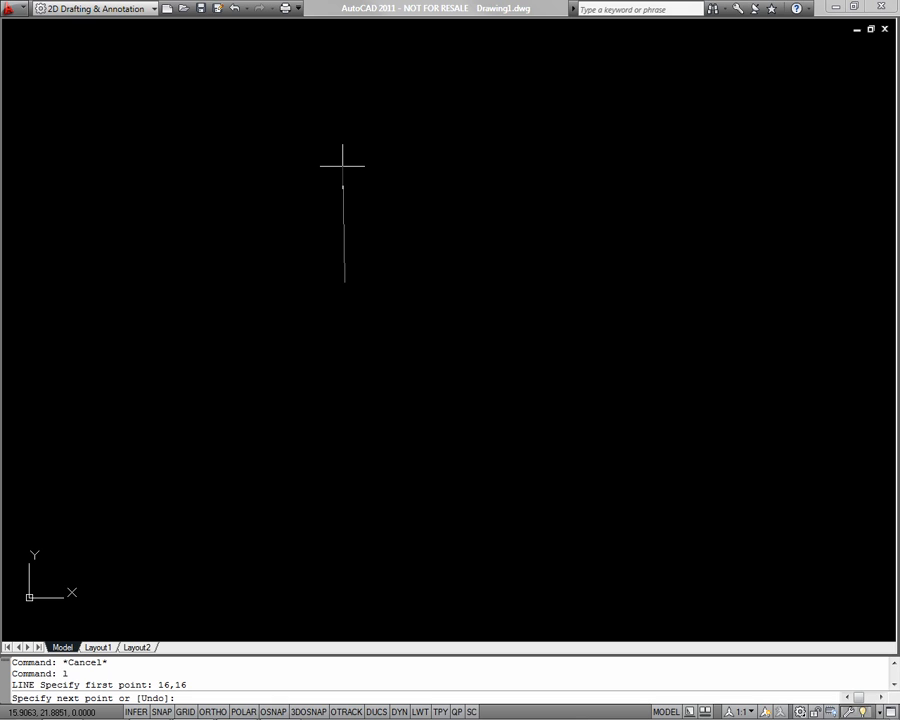
- Draw the left wall from 16,16 up to 16,32 and begin the roof toward 28,32
text(16,)
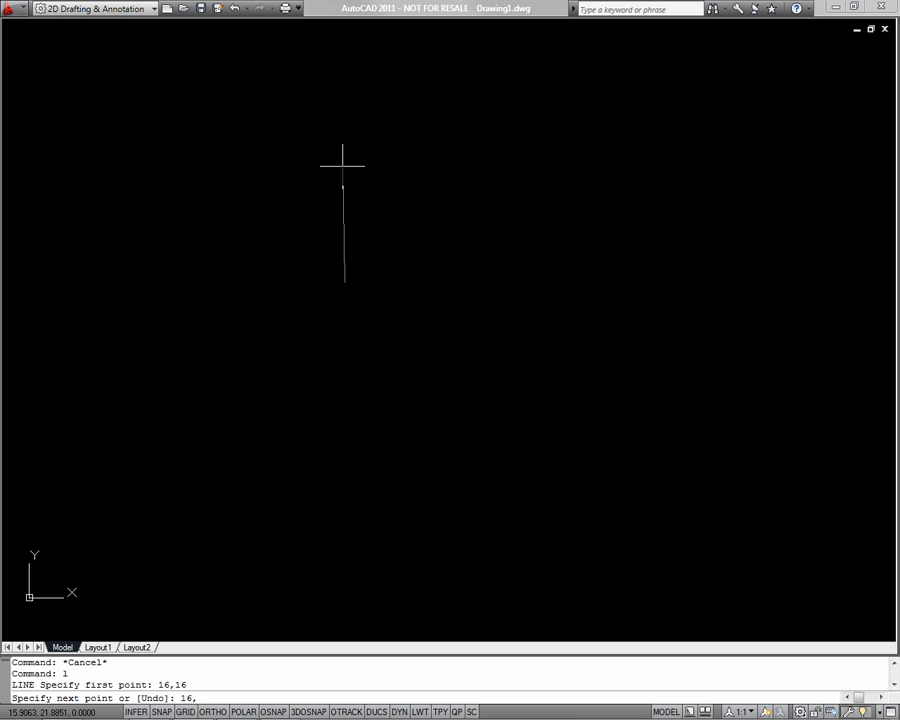
text(32)
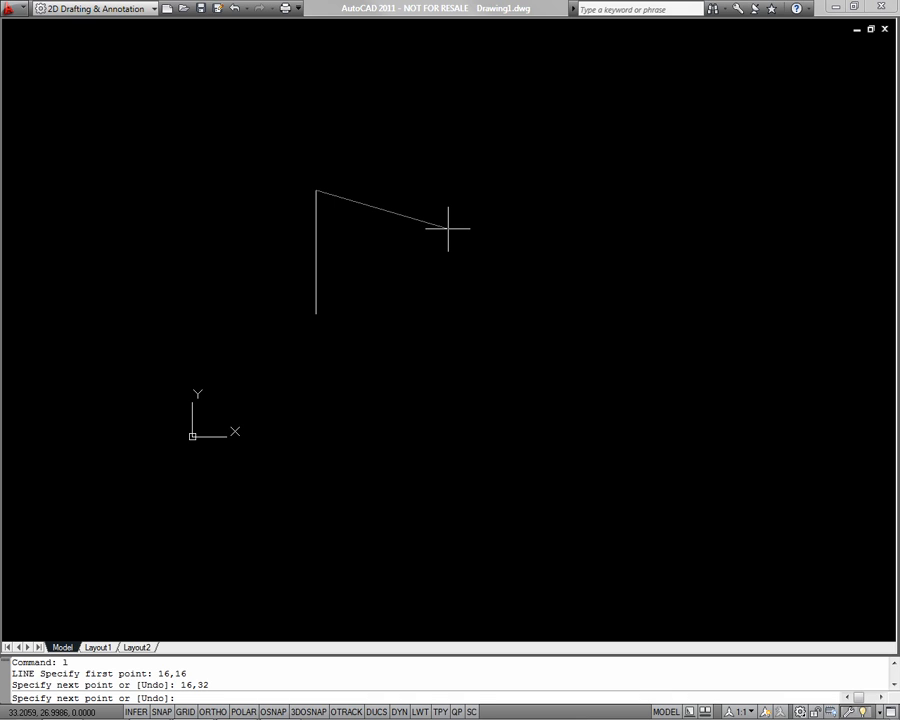
text(28,32)
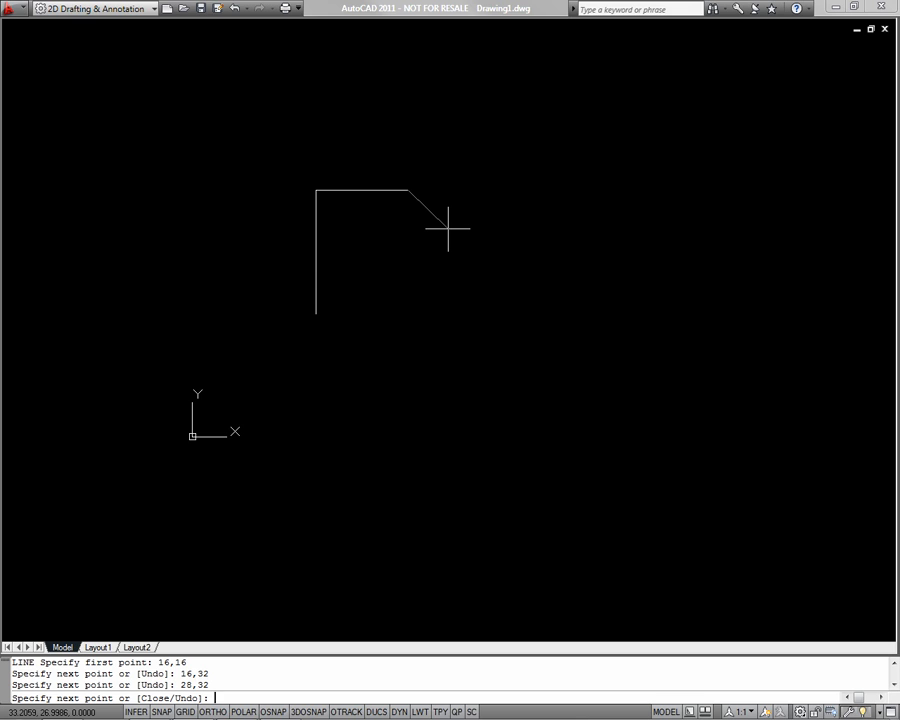
- Run the roof to 28,32 and add a 2-unit chimney rise with @0,2
text(0)
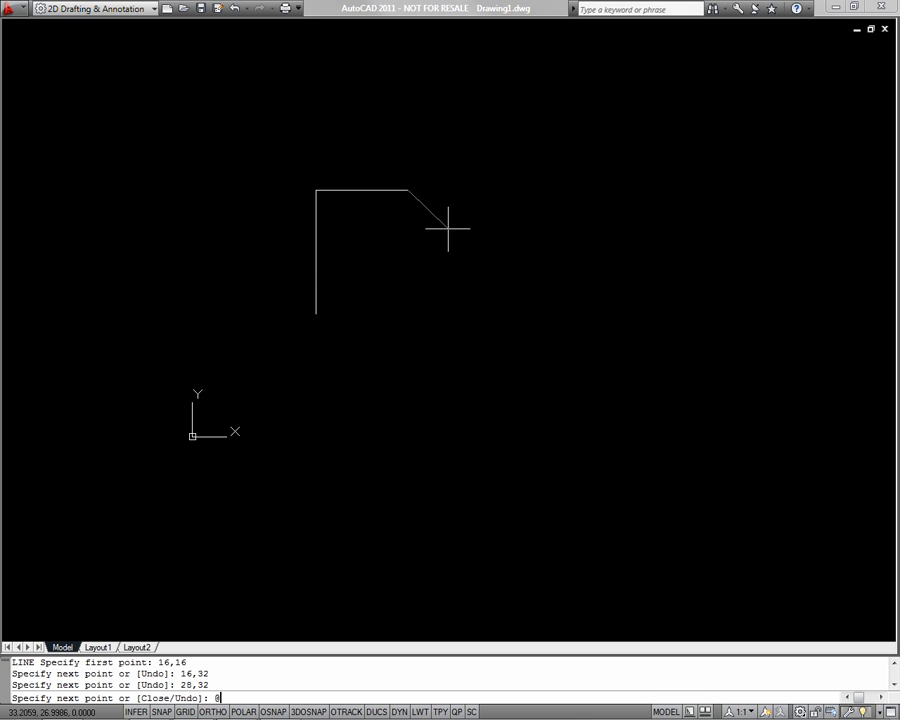
text(@0,2)
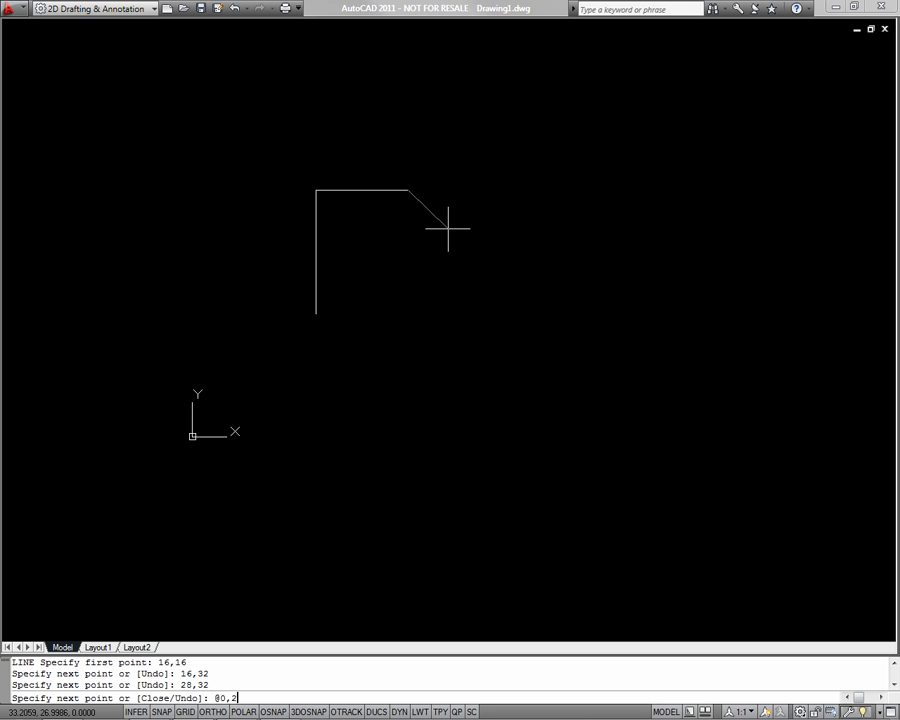
key(enter)
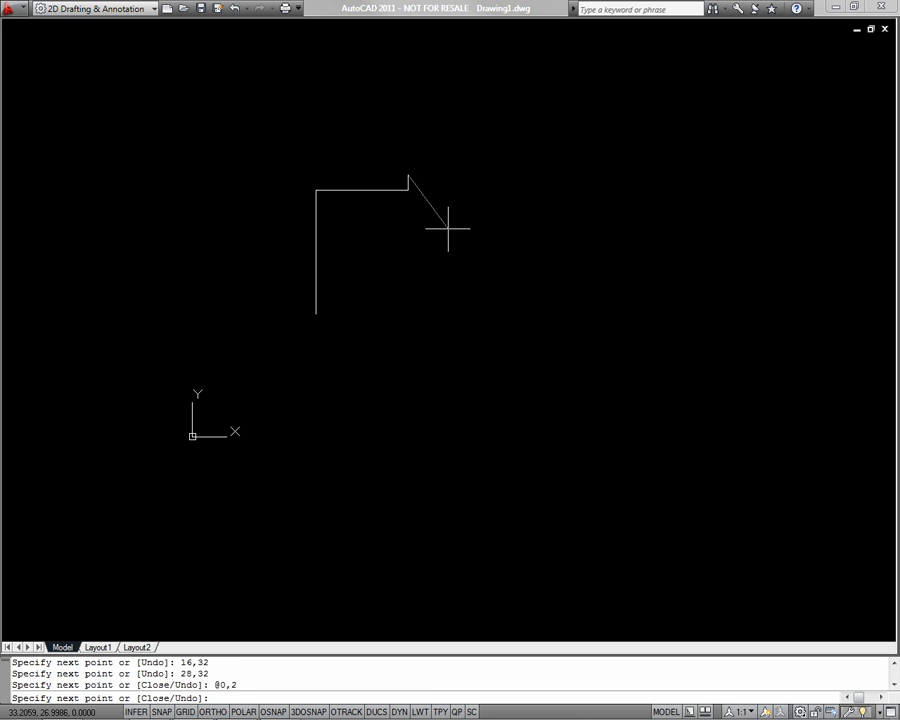
text(@0)
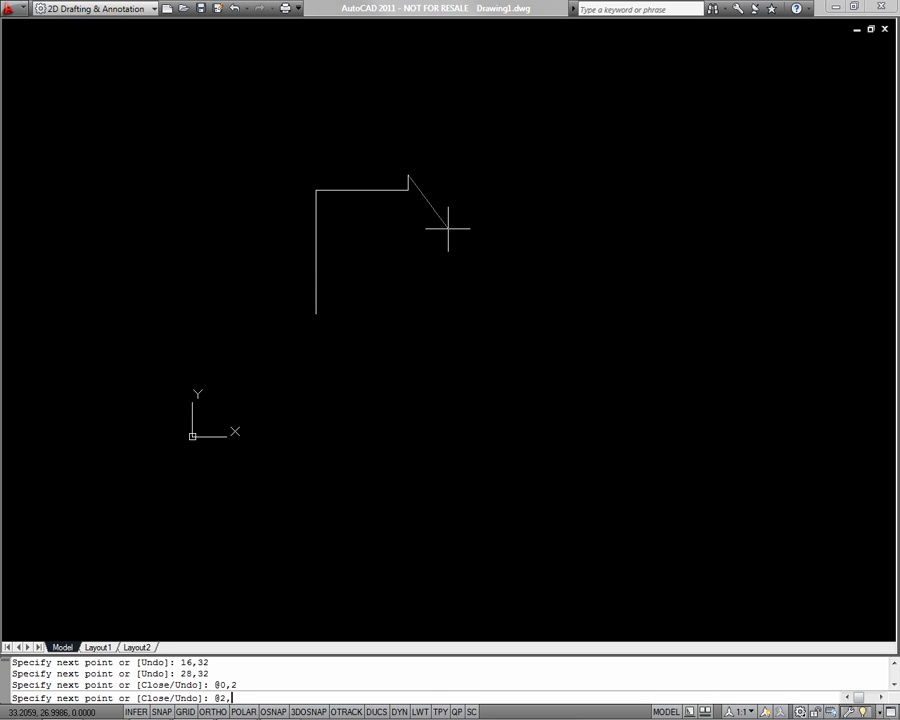
text(0)
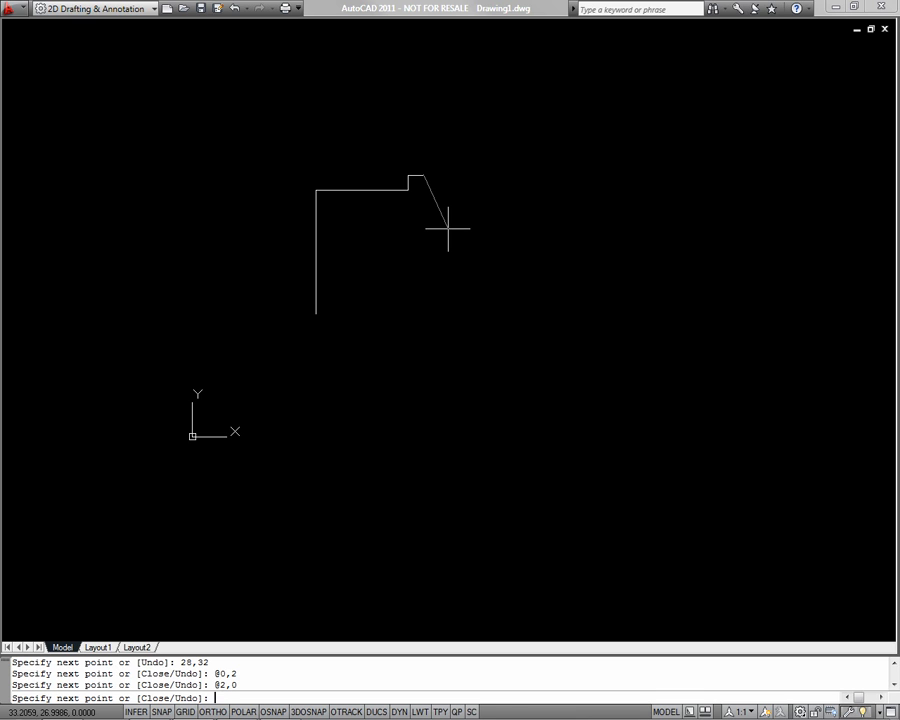
text(0)
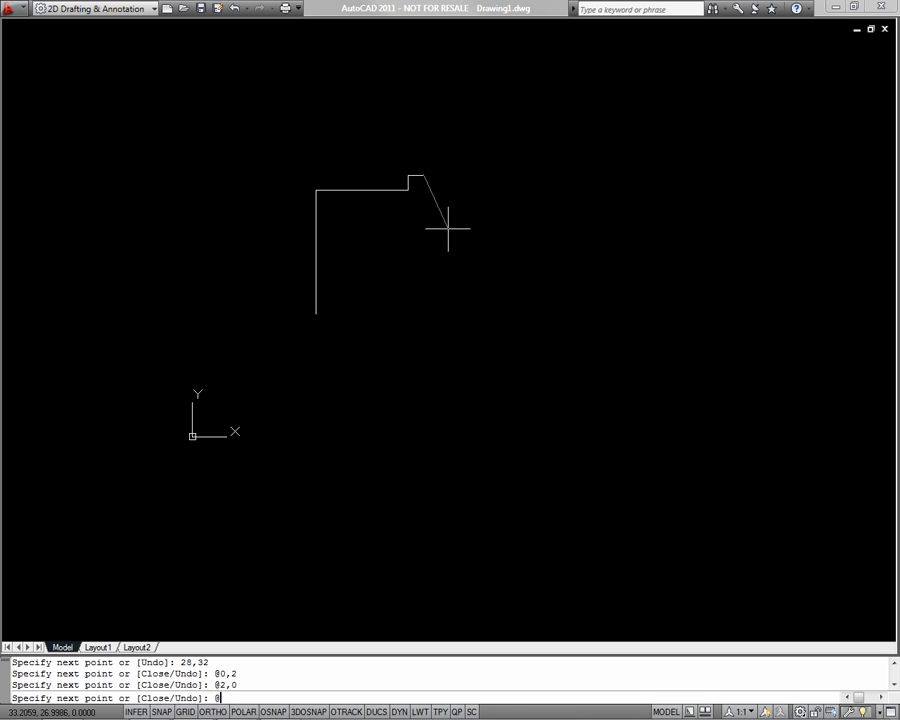
text(2)
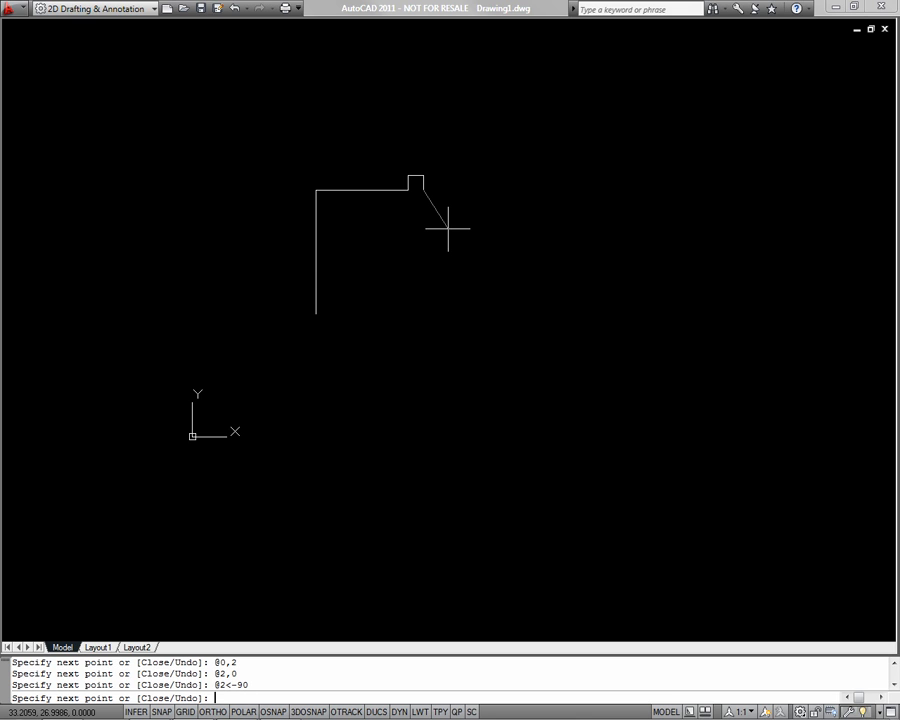
text(@)
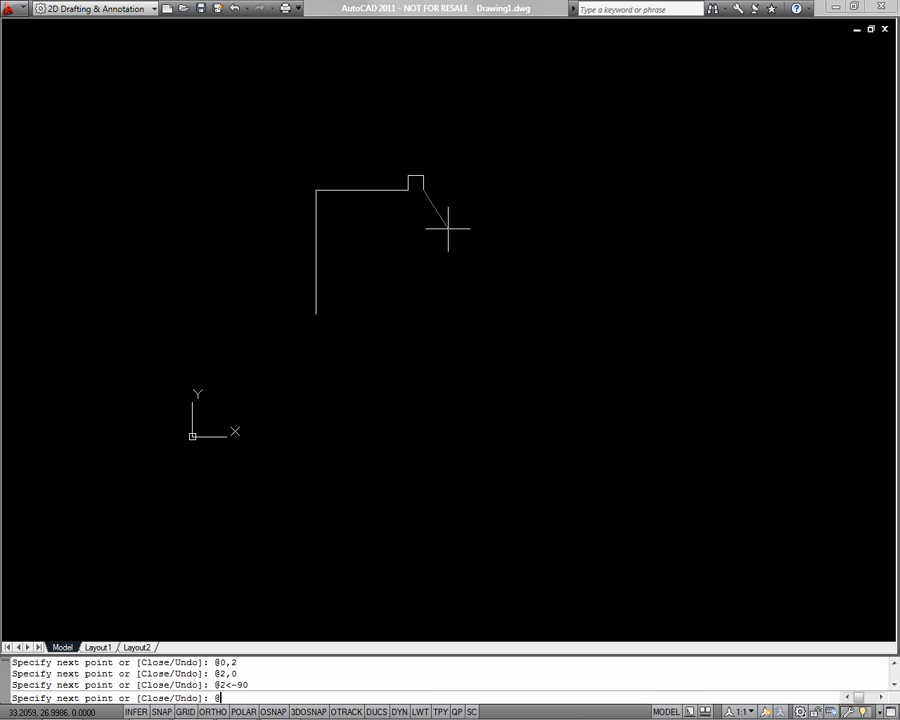
text(@12<)
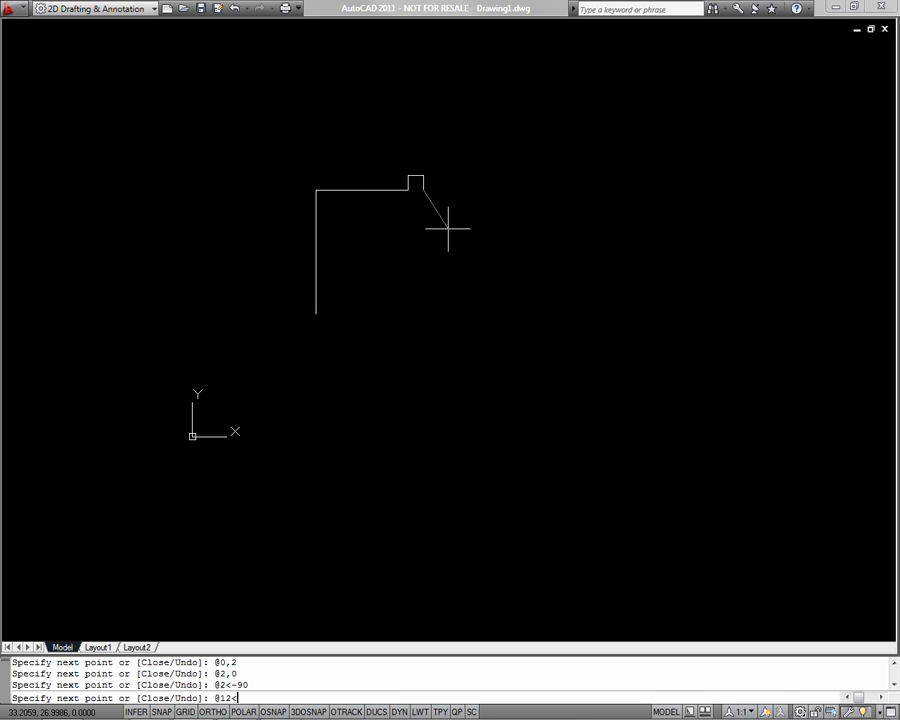
text(0)
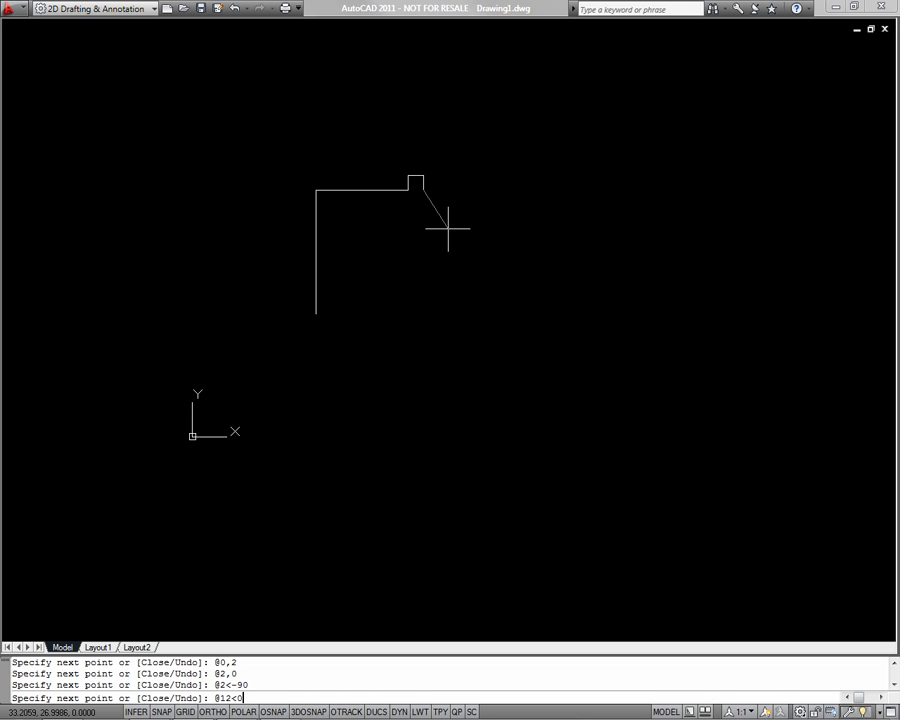
key(enter)
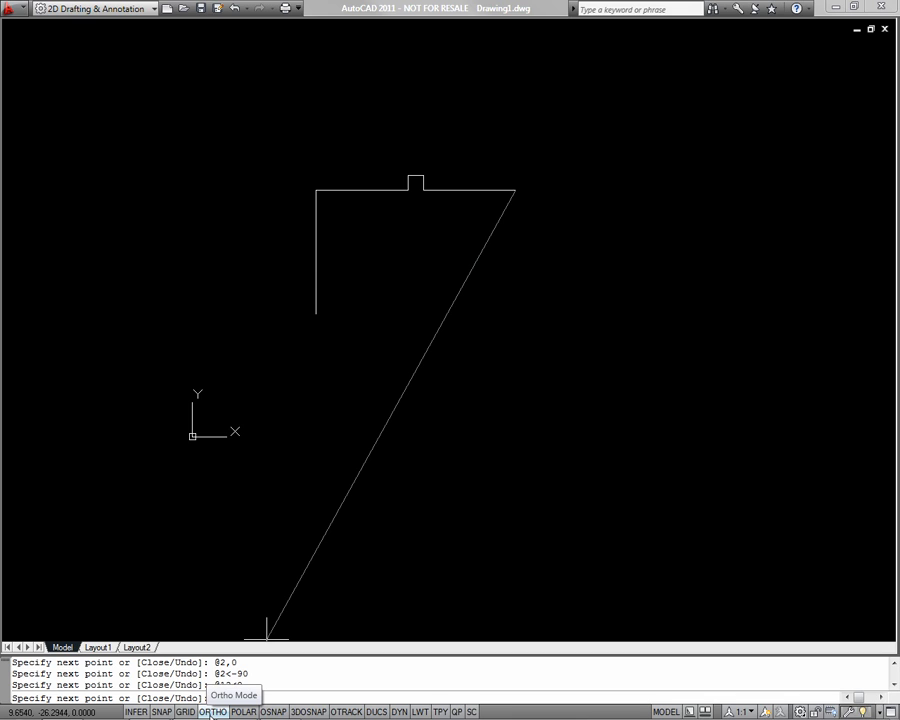
- Enable Ortho Mode from the ORTHO status-bar button's right-click menu
right_click(213, 711)
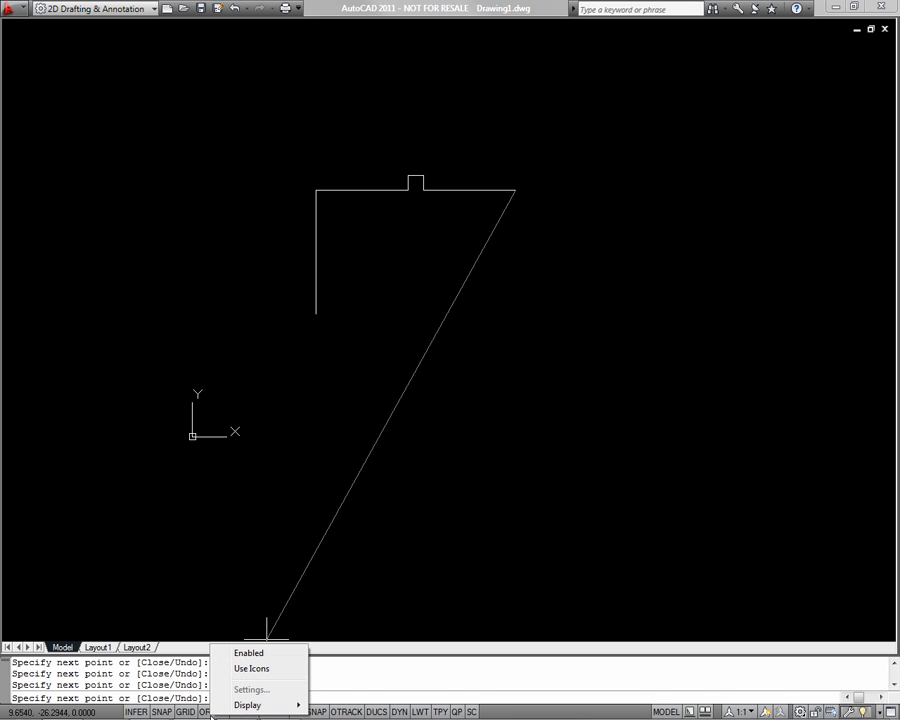
mouse_move(251, 668)
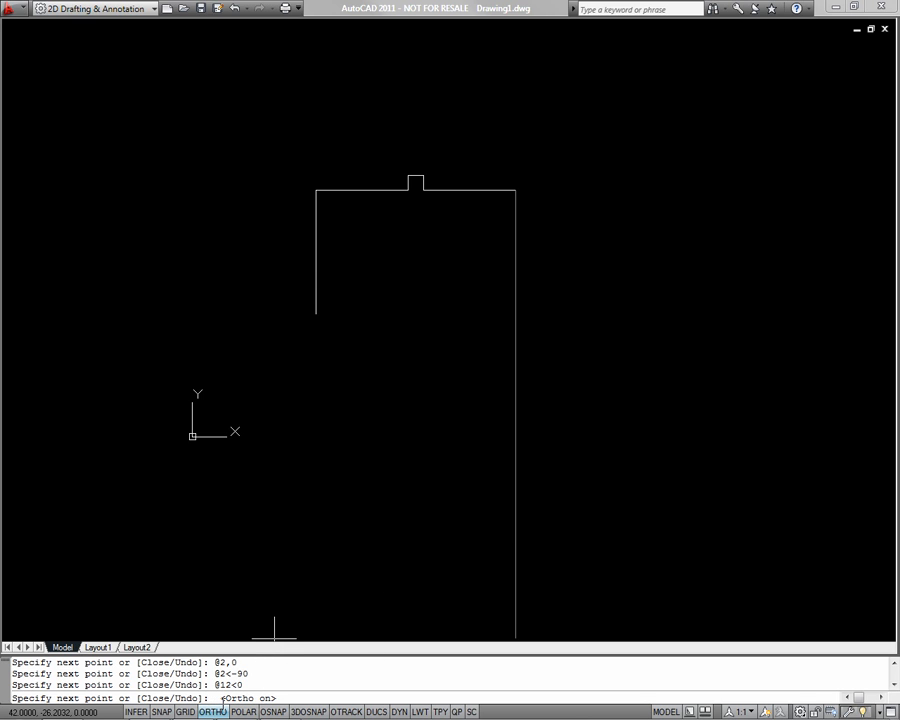
mouse_move(683, 150)
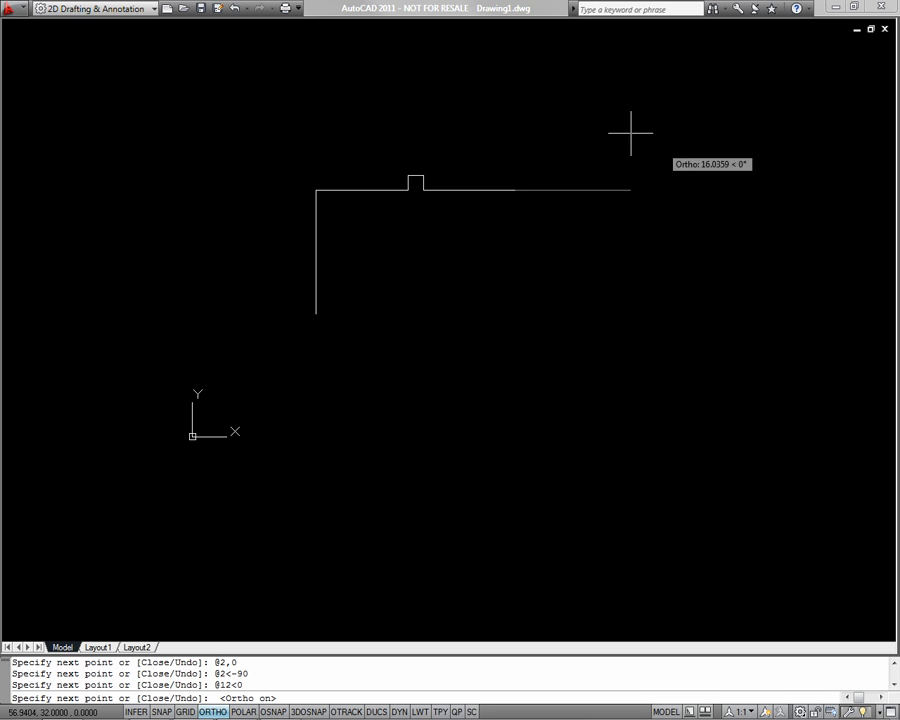
- Start the second chimney with a 2-unit upward segment using direct distance entry
click(630, 131)
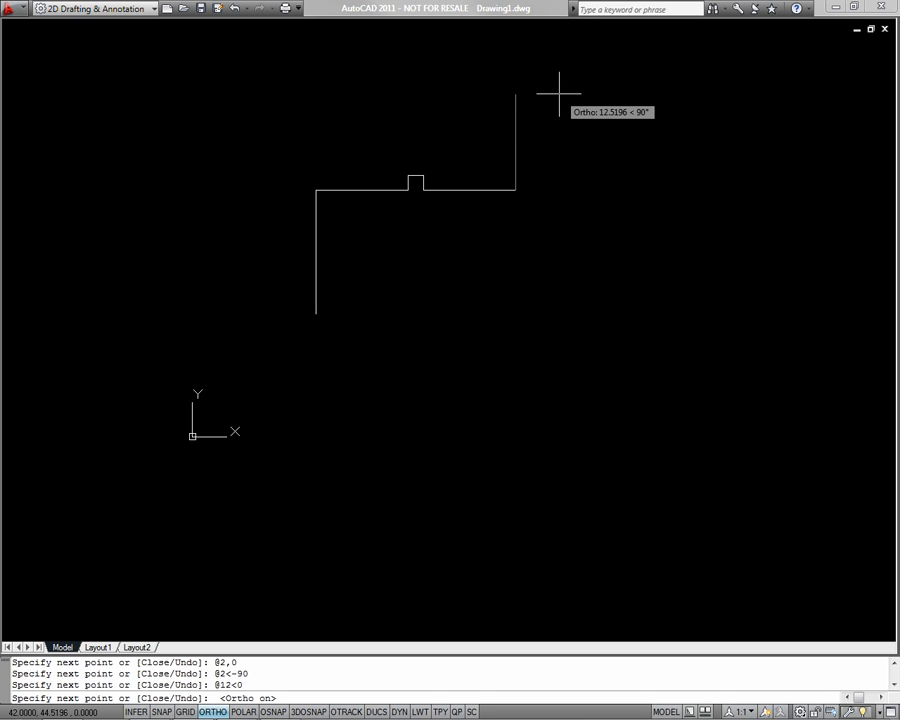
text(2)
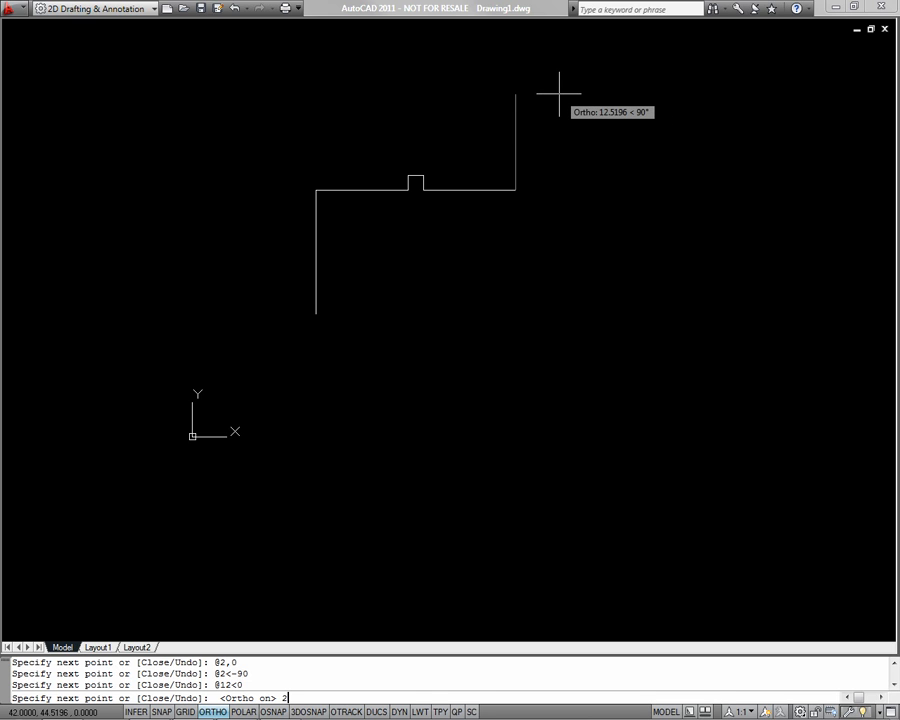
text(2)
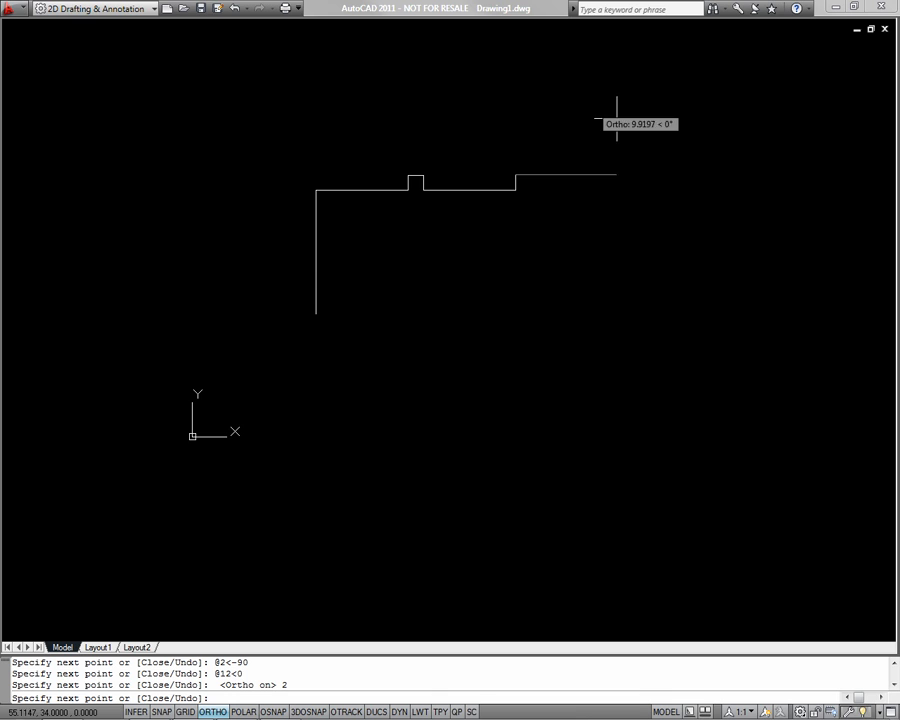
mouse_move(650, 133)
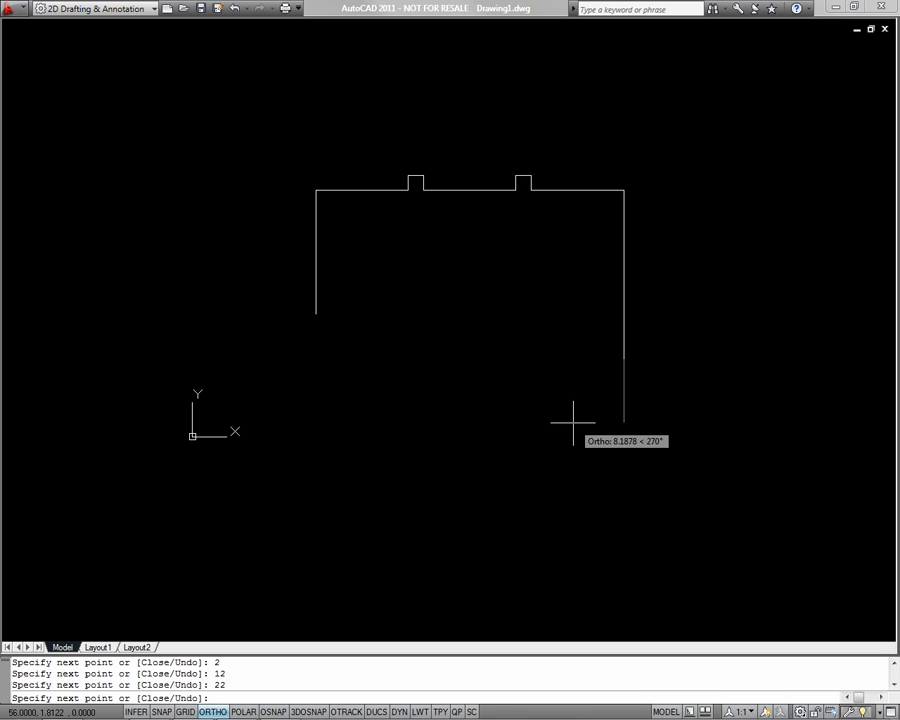
- Add the diagonal corner segment @-4,-4 at the lower right
text(@-4,-6)
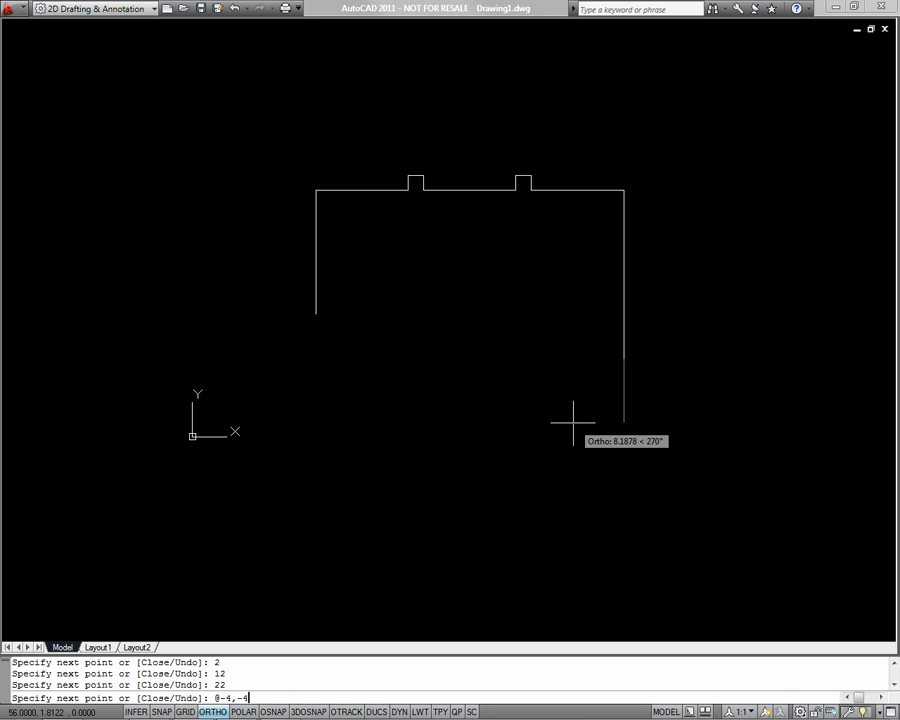
key(enter)
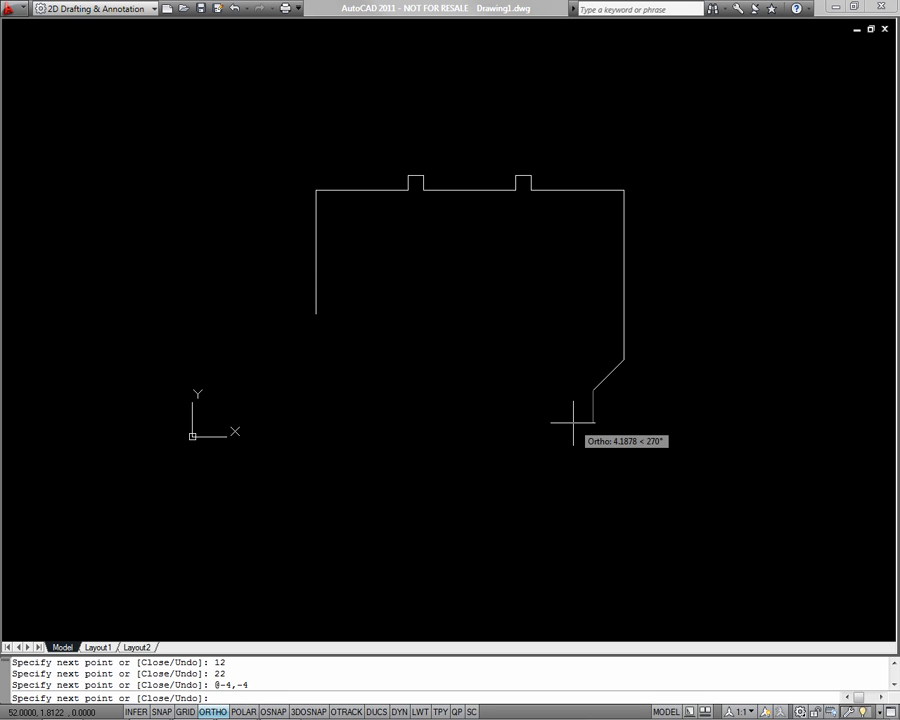